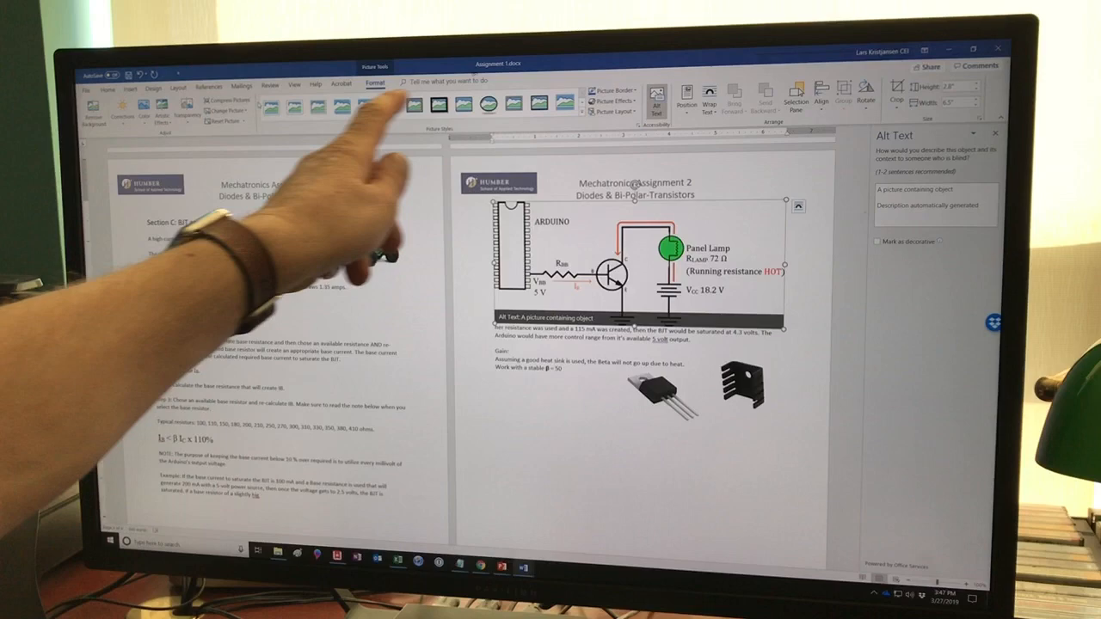
Bring up the circuit diagram picture's options to set its text wrapping.
{"action": "right_click", "coordinate": [602, 241]}
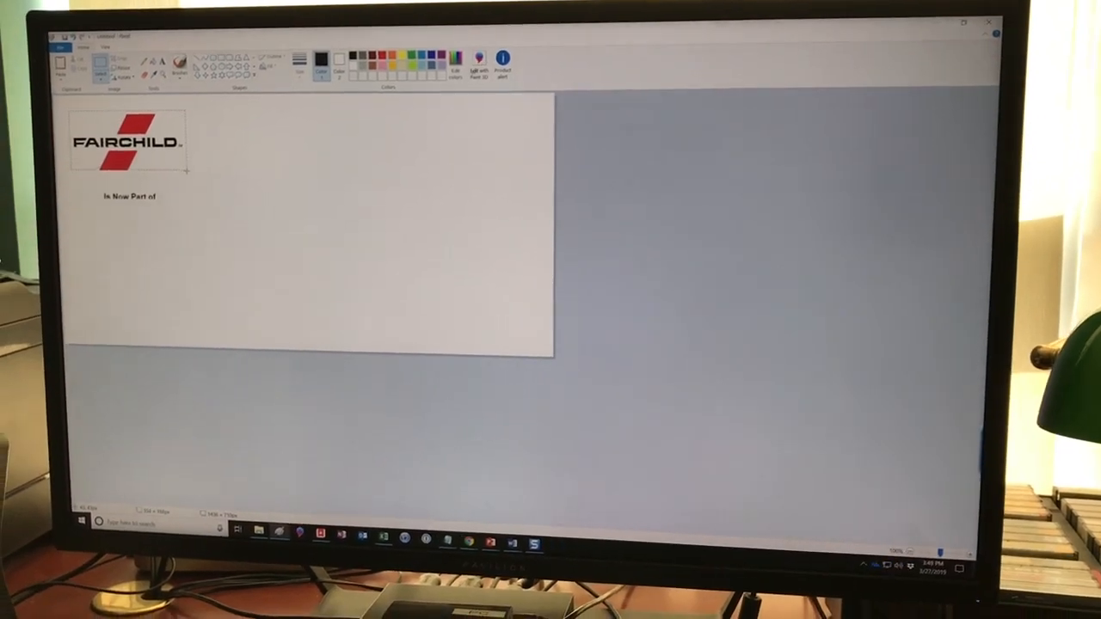
Bring up the selection options to crop the capture to the Fairchild logo.
{"action": "right_click", "coordinate": [129, 158]}
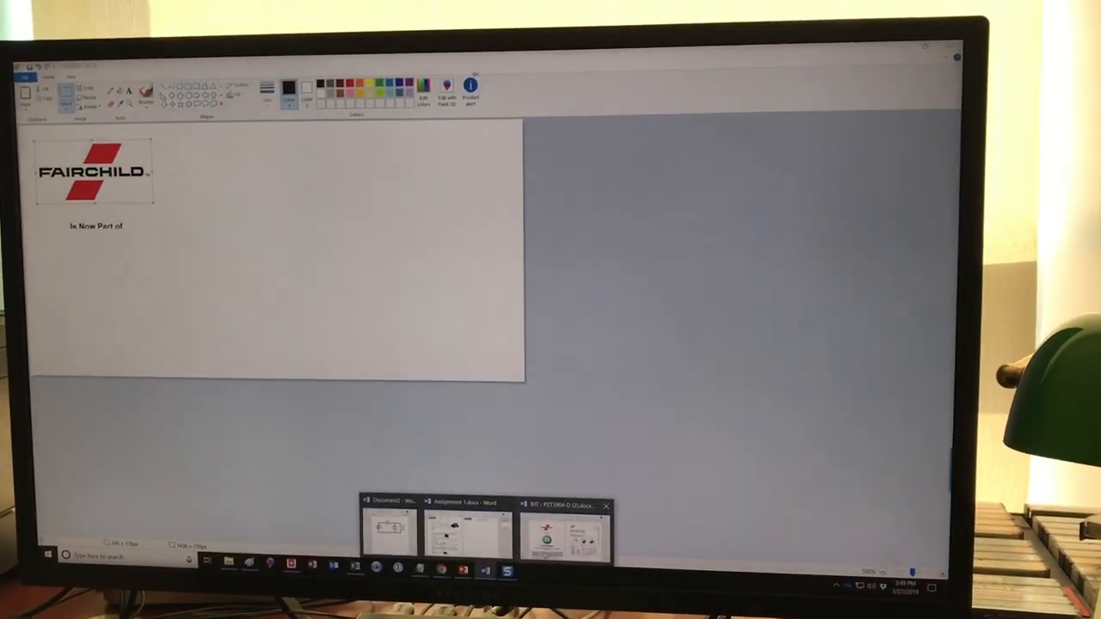
Return to the Word assignment and bring up paste options in Section C for the logo.
{"action": "left_click", "coordinate": [468, 524]}
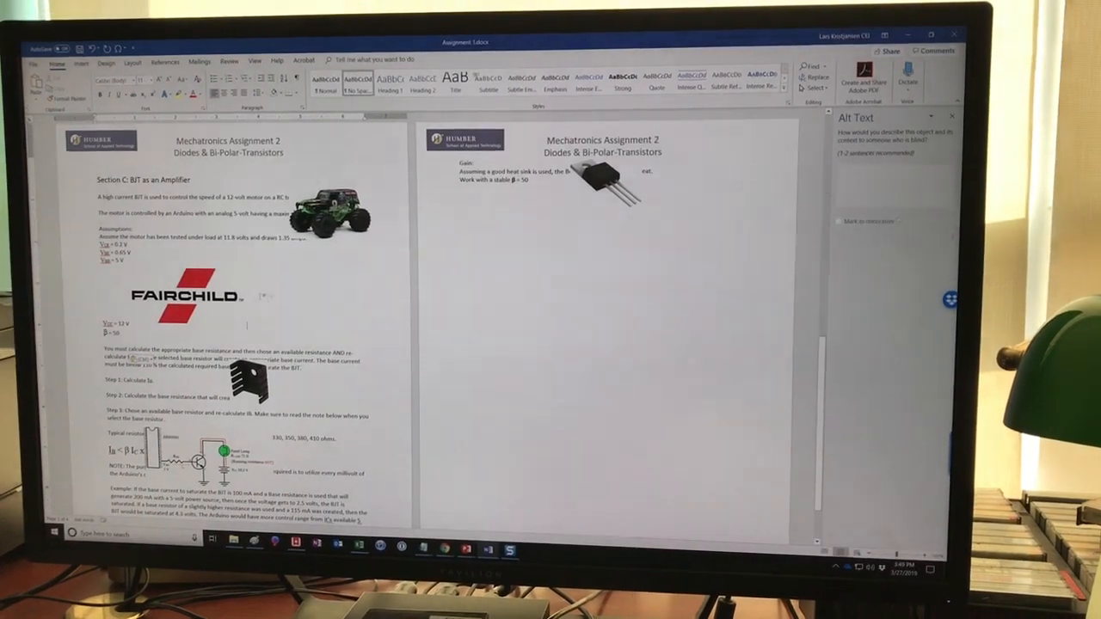
{"action": "right_click", "coordinate": [198, 289]}
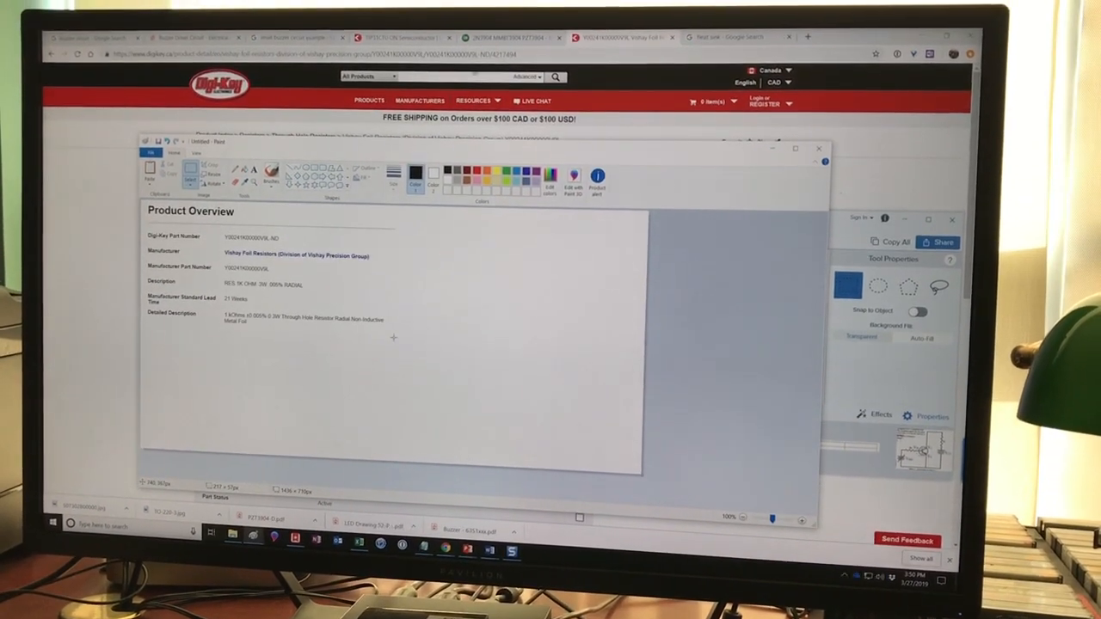
Bring up editing options for the selected Product Overview table area.
{"action": "right_click", "coordinate": [259, 276]}
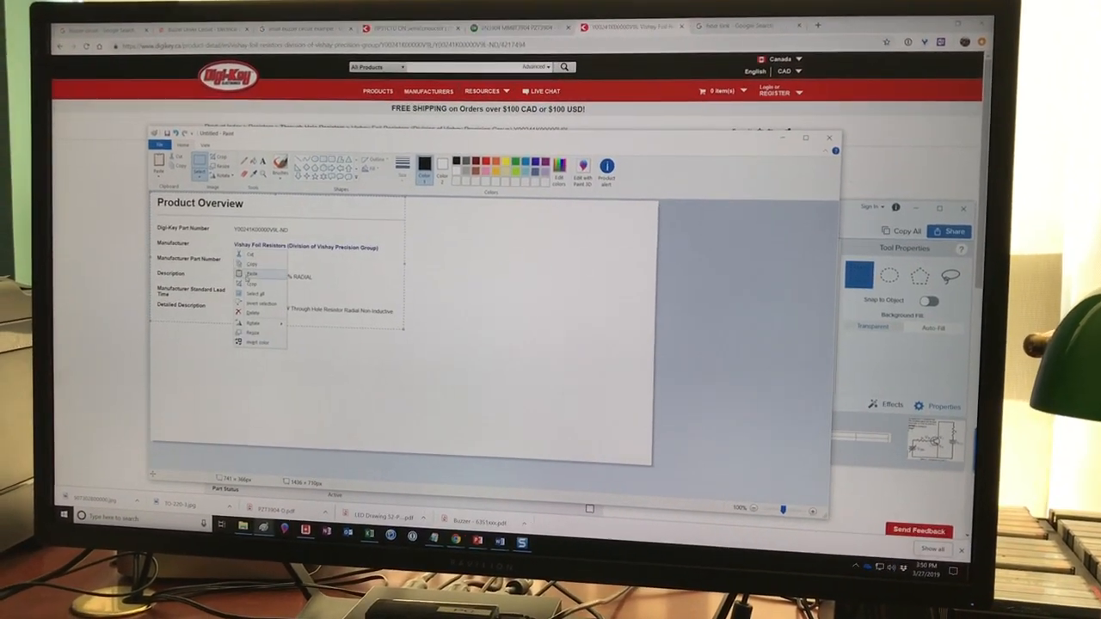